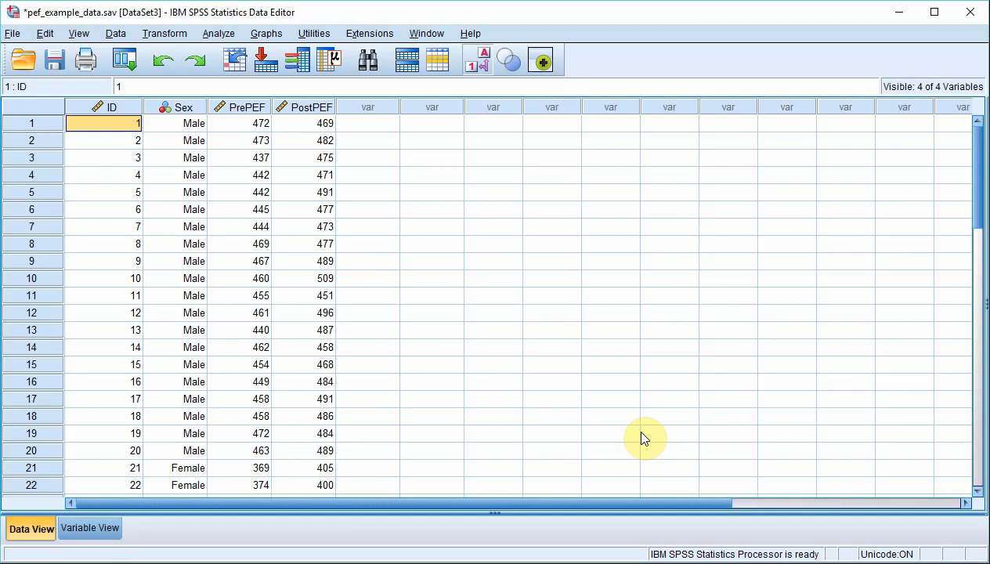
pyautogui.moveTo(561, 304)
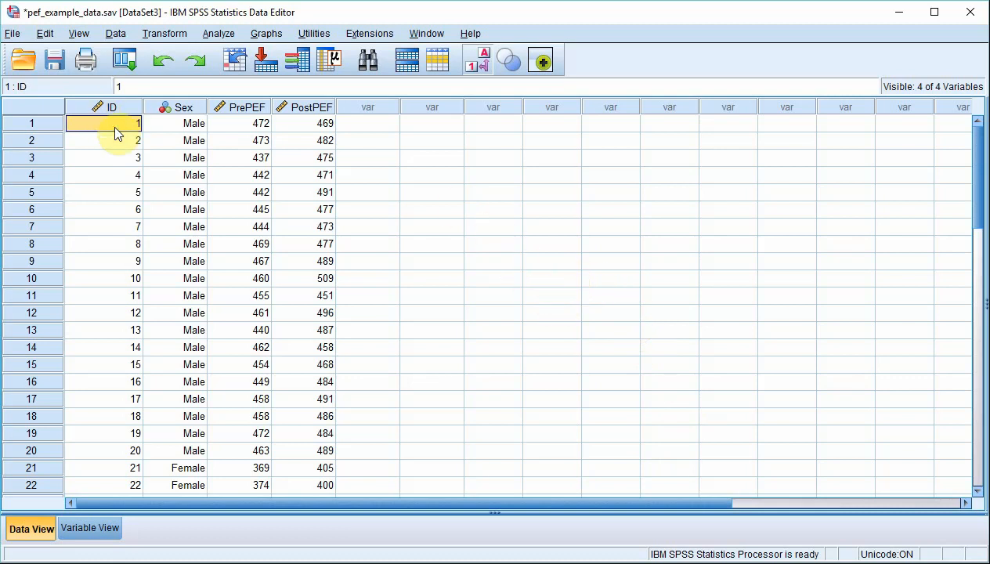
pyautogui.moveTo(441, 275)
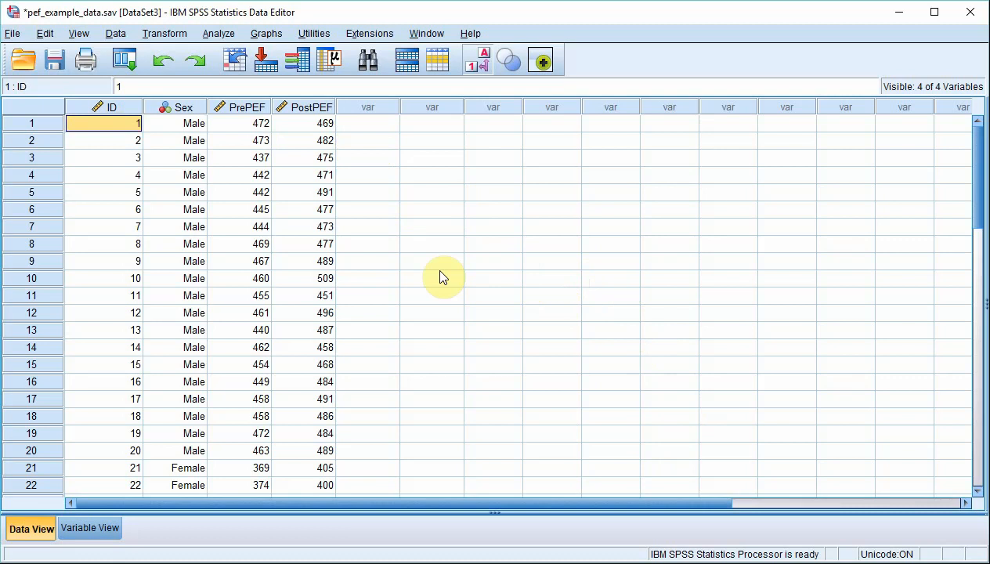
pyautogui.moveTo(122, 117)
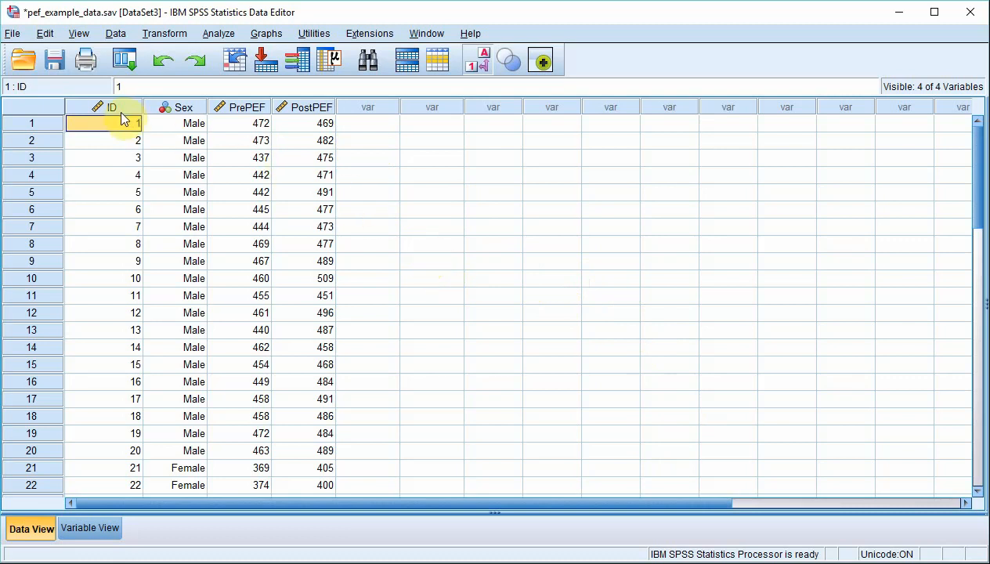
pyautogui.moveTo(127, 341)
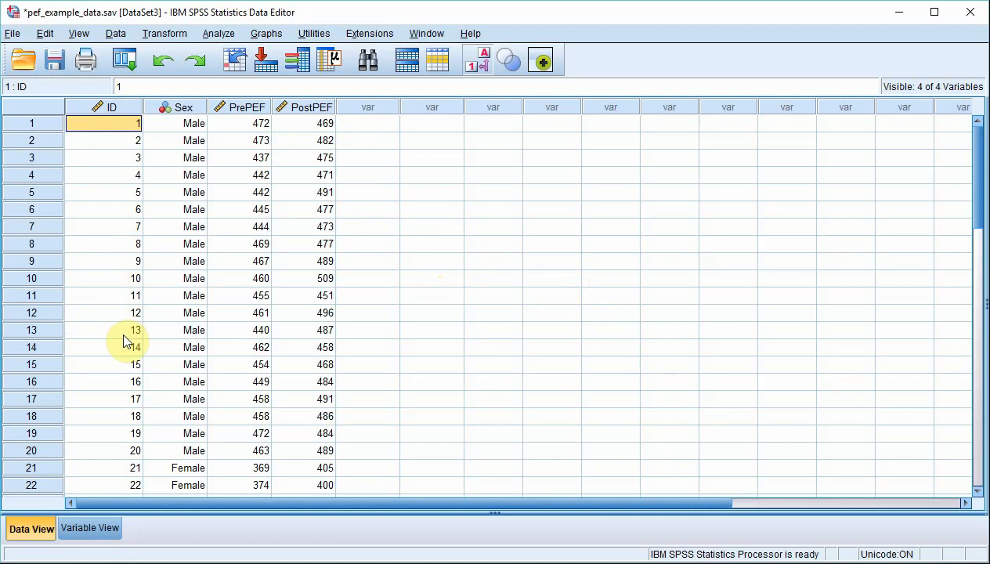
pyautogui.moveTo(141, 312)
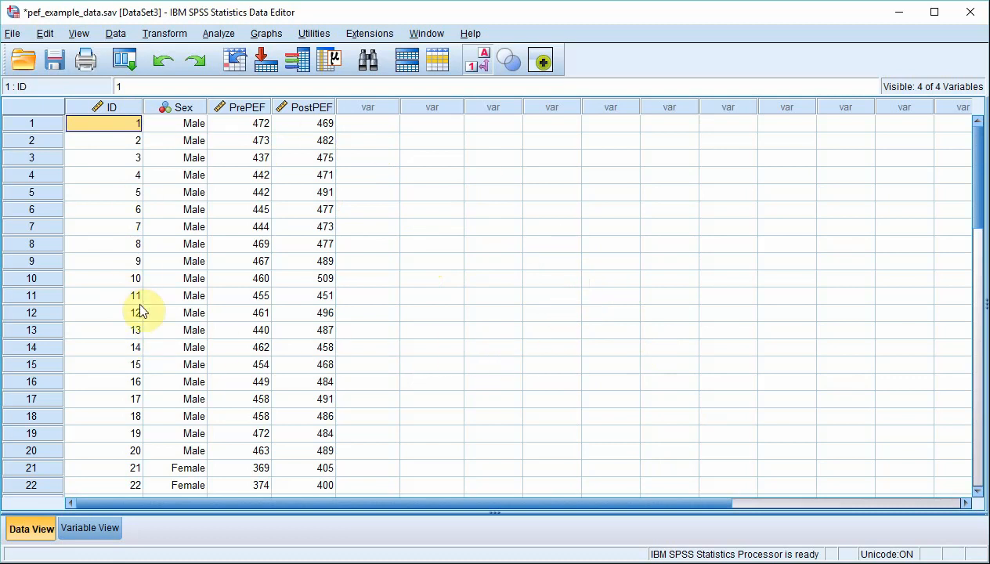
pyautogui.moveTo(648, 455)
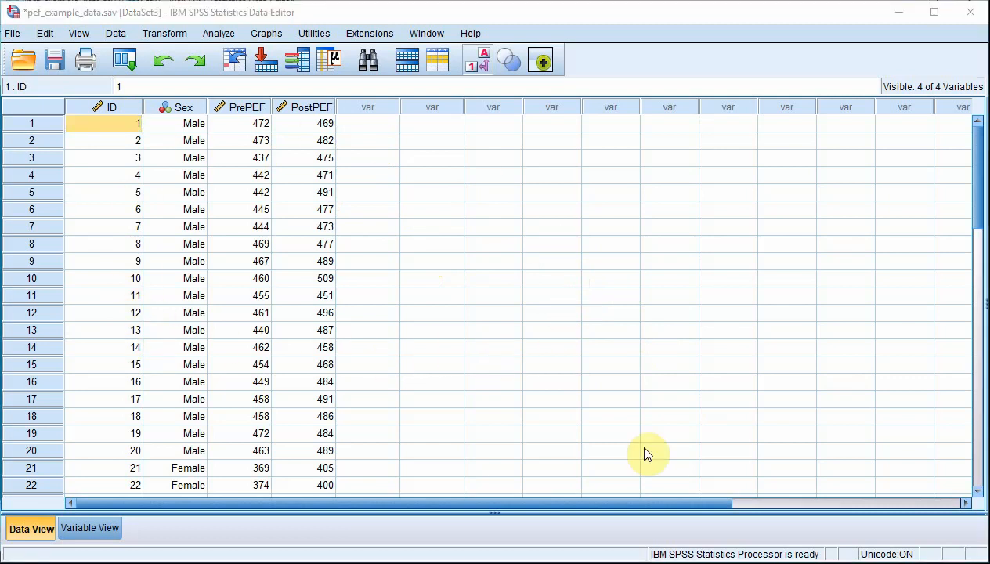
# - Start the Export to Database Wizard from the File menu
pyautogui.click(12, 33)
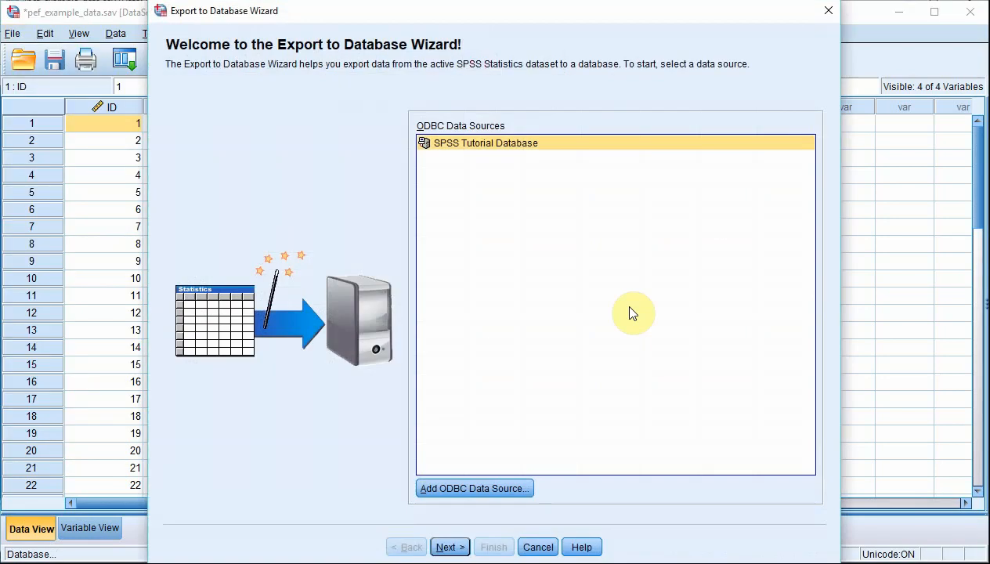
pyautogui.moveTo(615, 313)
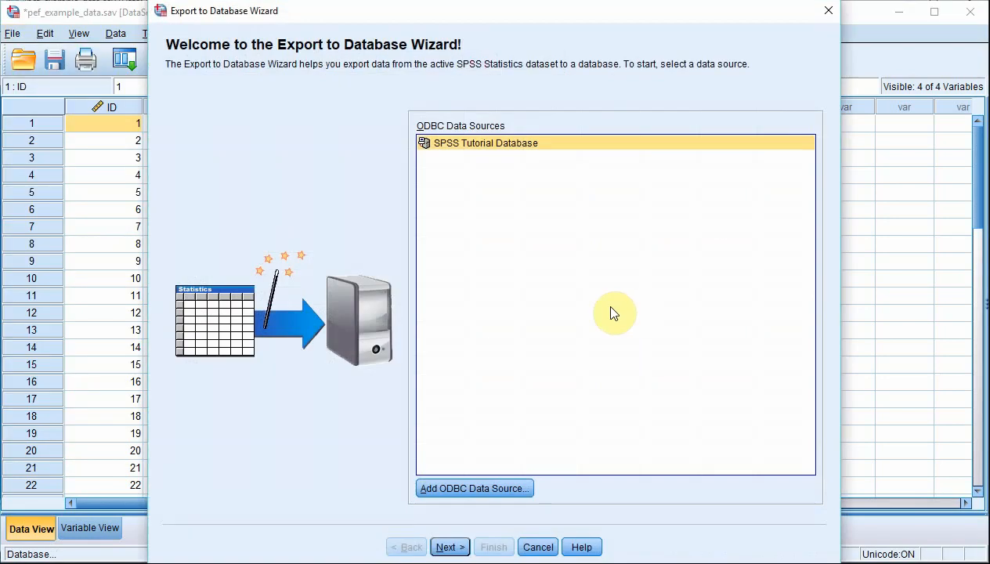
pyautogui.moveTo(659, 324)
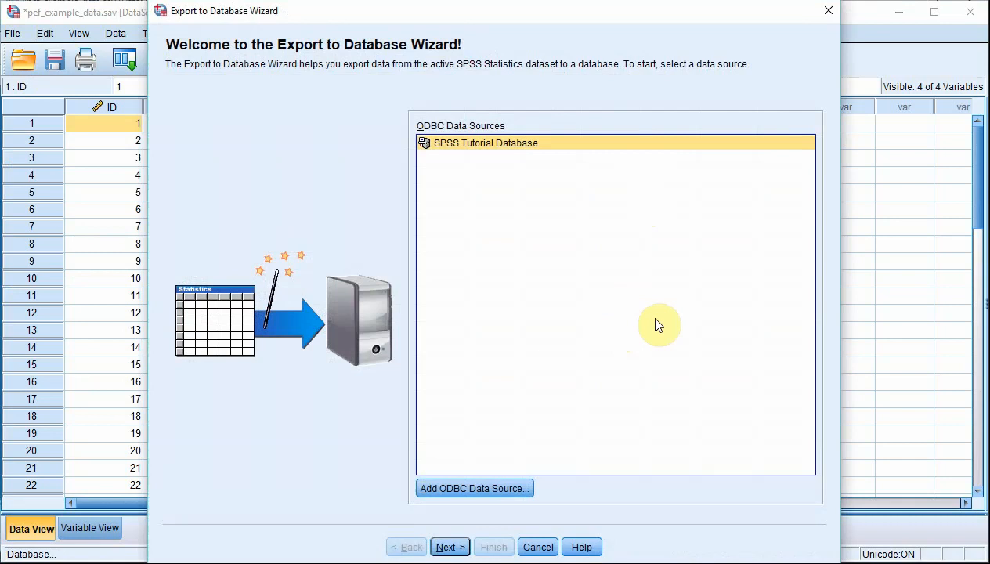
pyautogui.moveTo(620, 292)
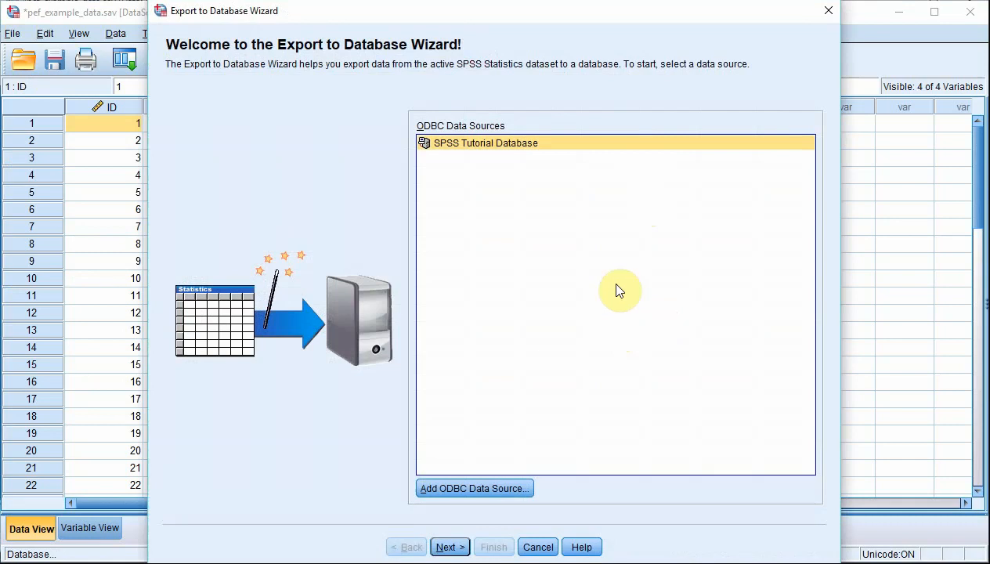
pyautogui.moveTo(509, 370)
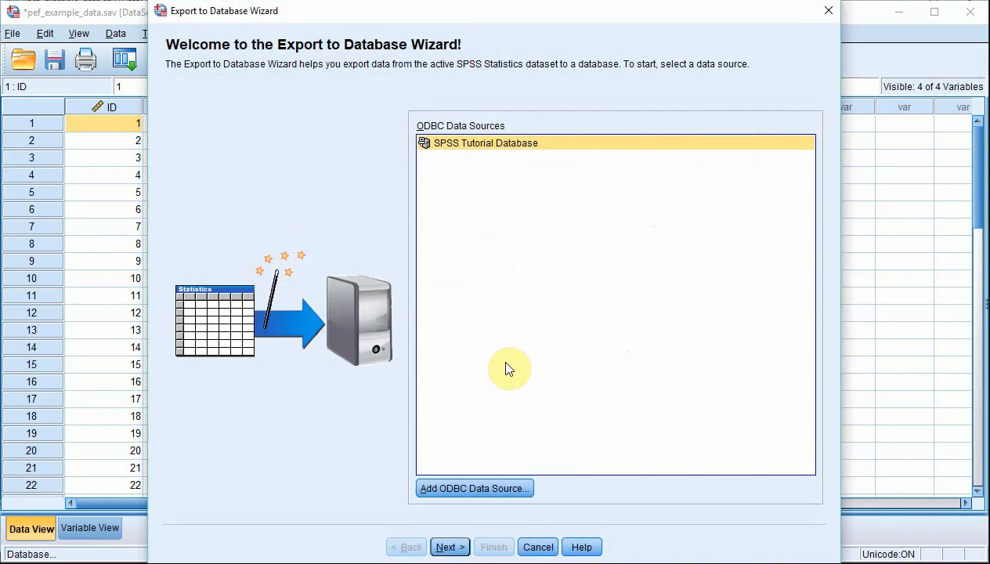
pyautogui.moveTo(461, 429)
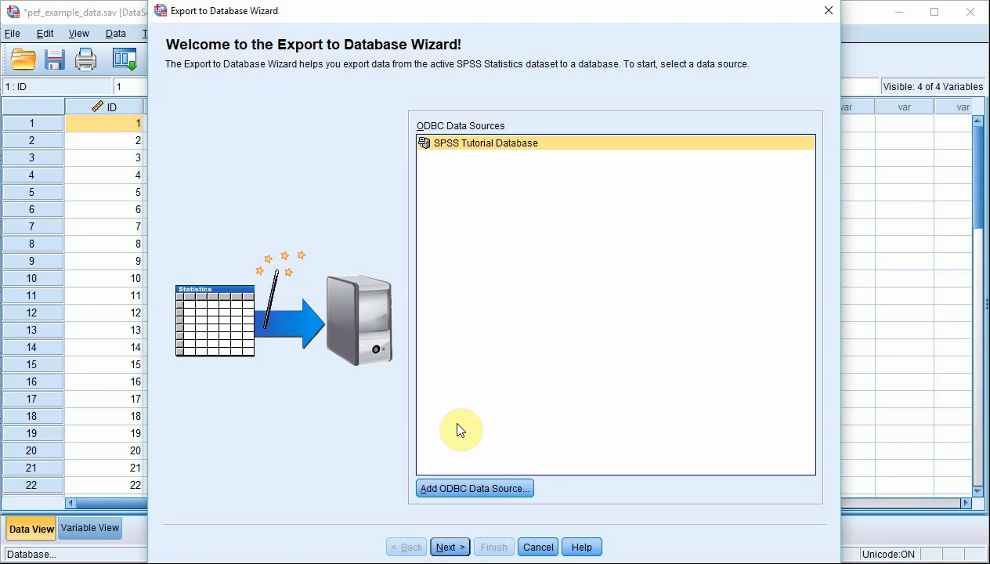
pyautogui.moveTo(498, 171)
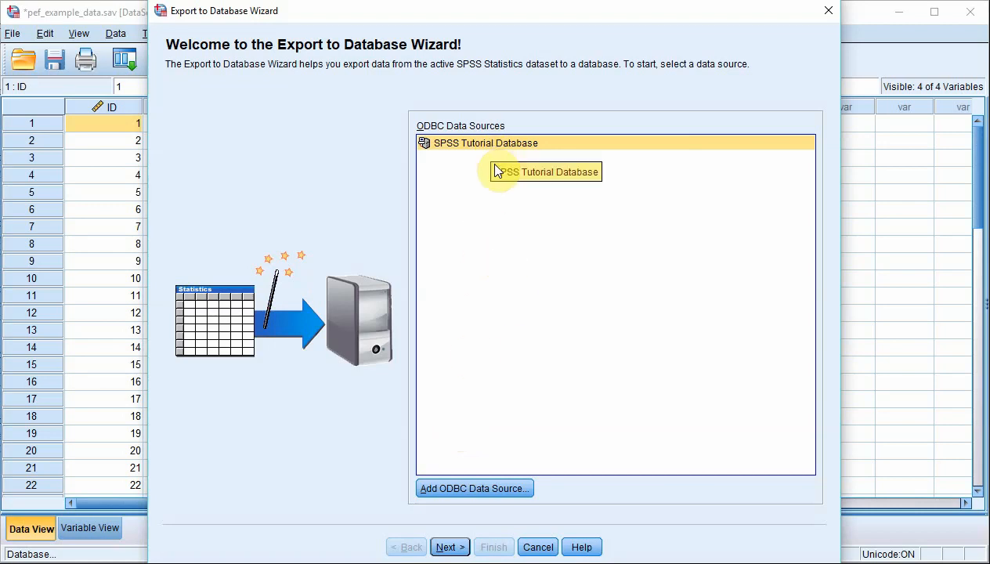
# - Connect to the SPSS Tutorial Database source and reach the Export Methods page
pyautogui.click(448, 546)
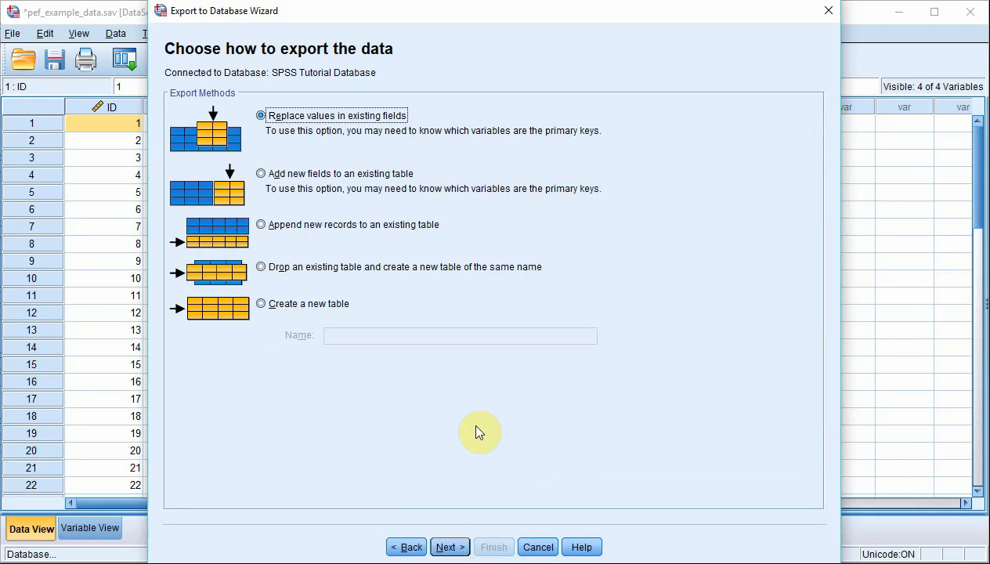
pyautogui.moveTo(586, 391)
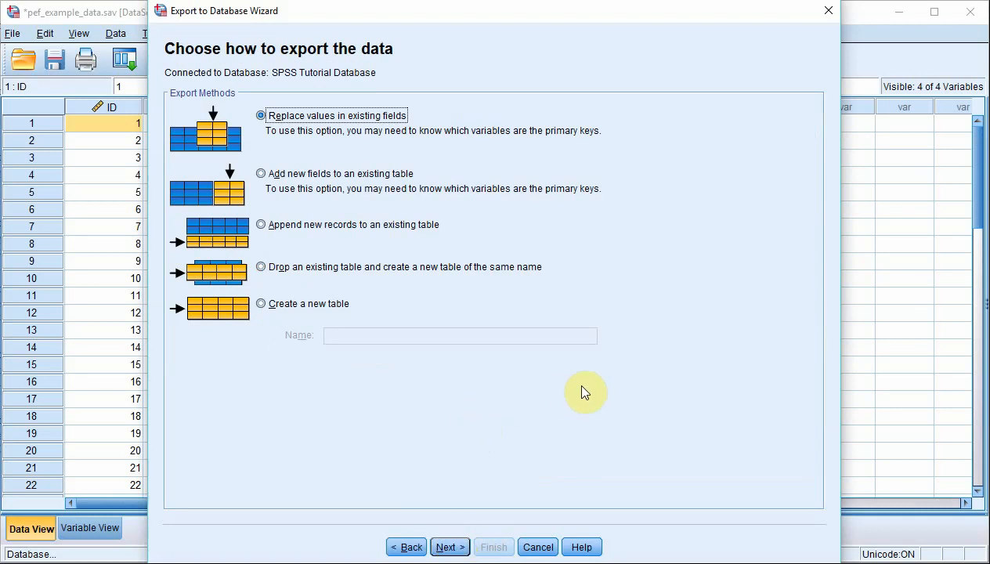
pyautogui.moveTo(436, 175)
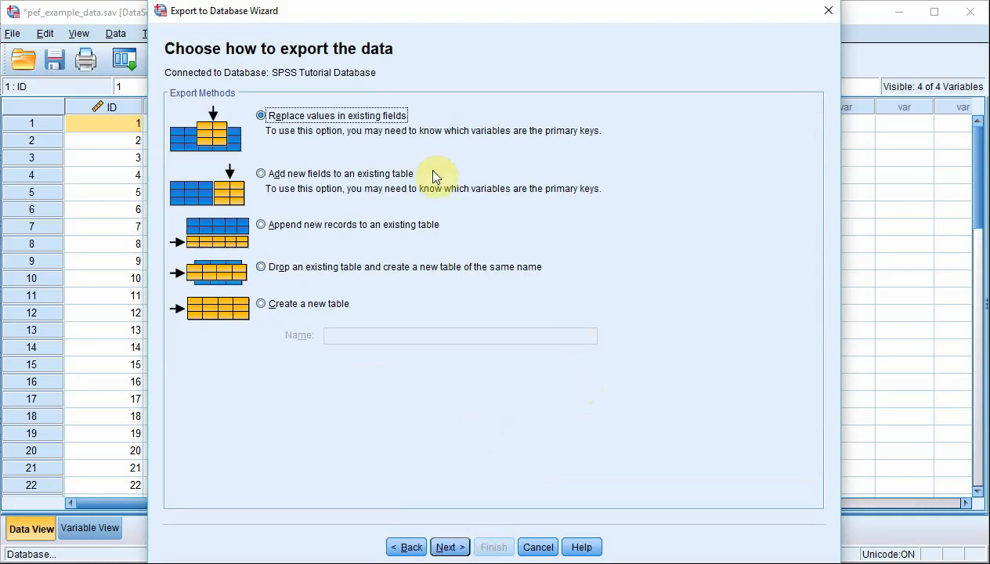
pyautogui.moveTo(356, 116)
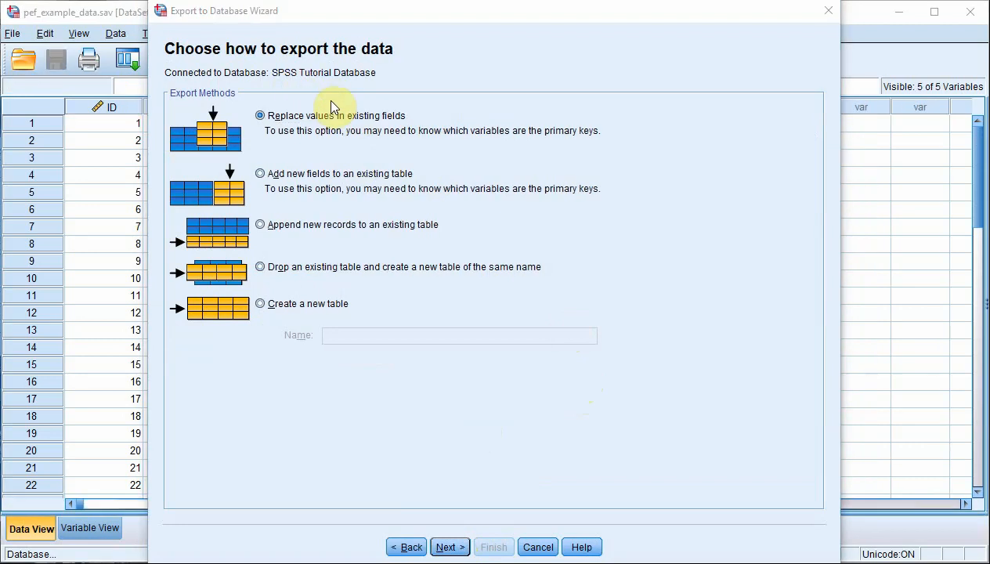
pyautogui.moveTo(357, 304)
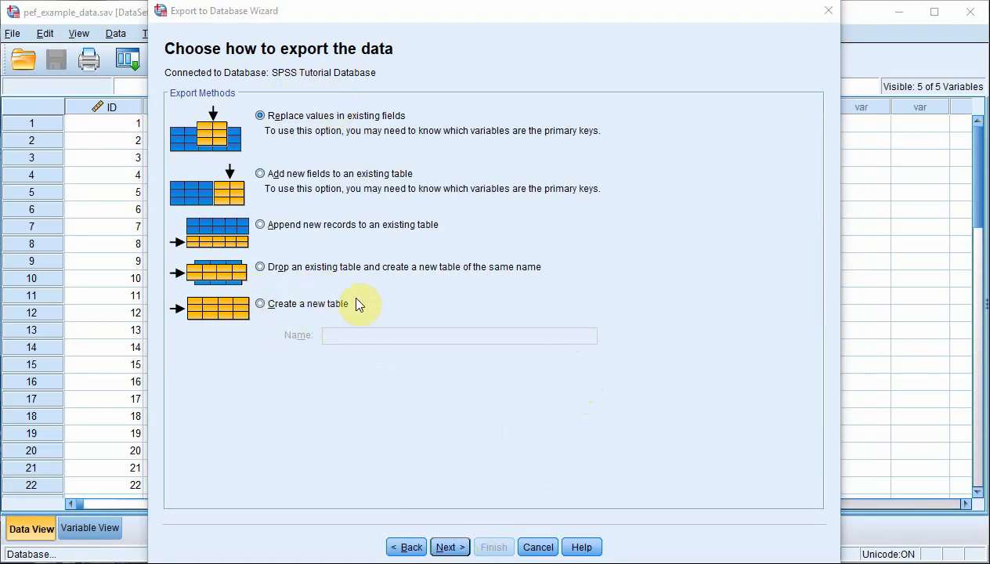
pyautogui.moveTo(388, 181)
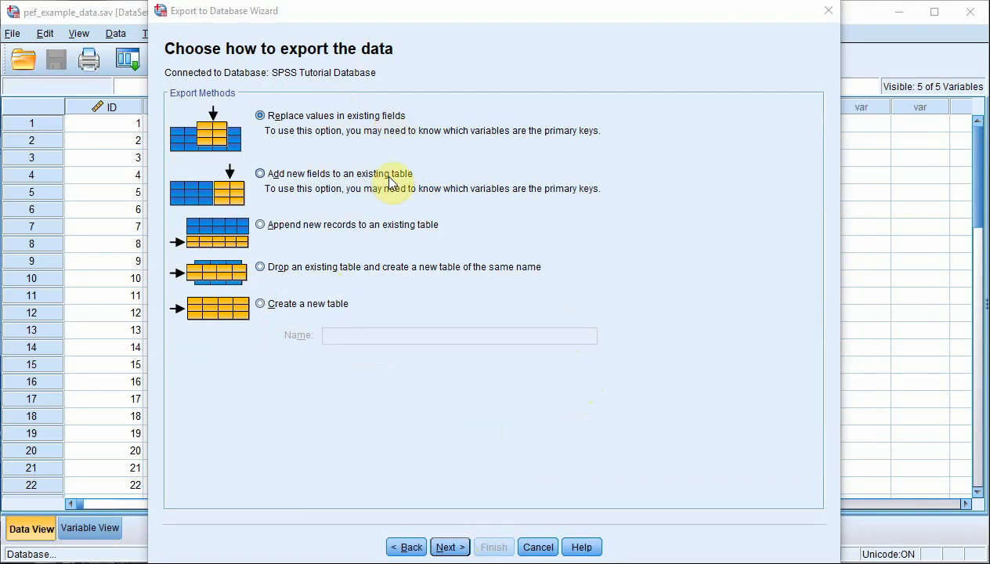
pyautogui.moveTo(382, 266)
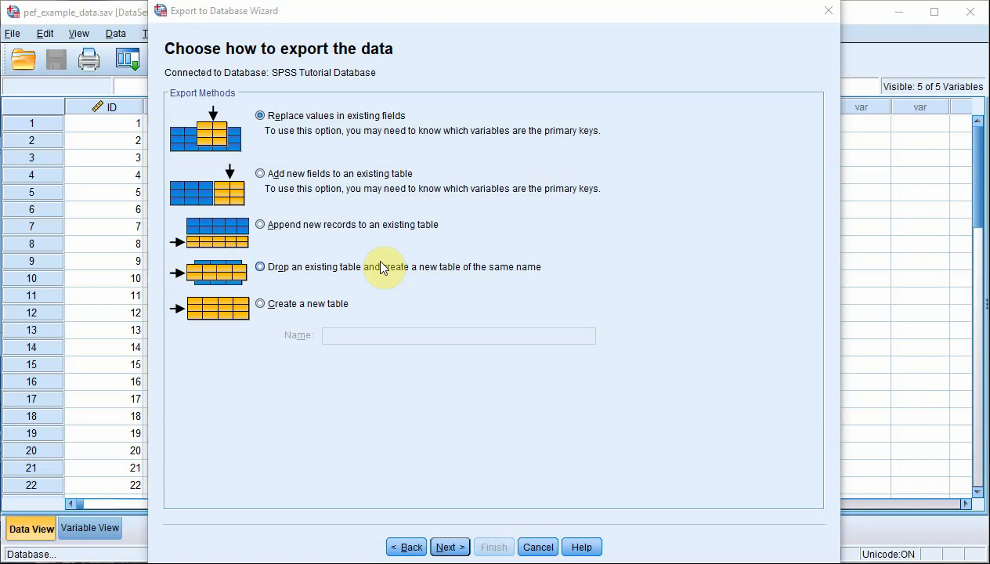
# - Choose 'Create a new table' and name it pefexample
pyautogui.click(261, 304)
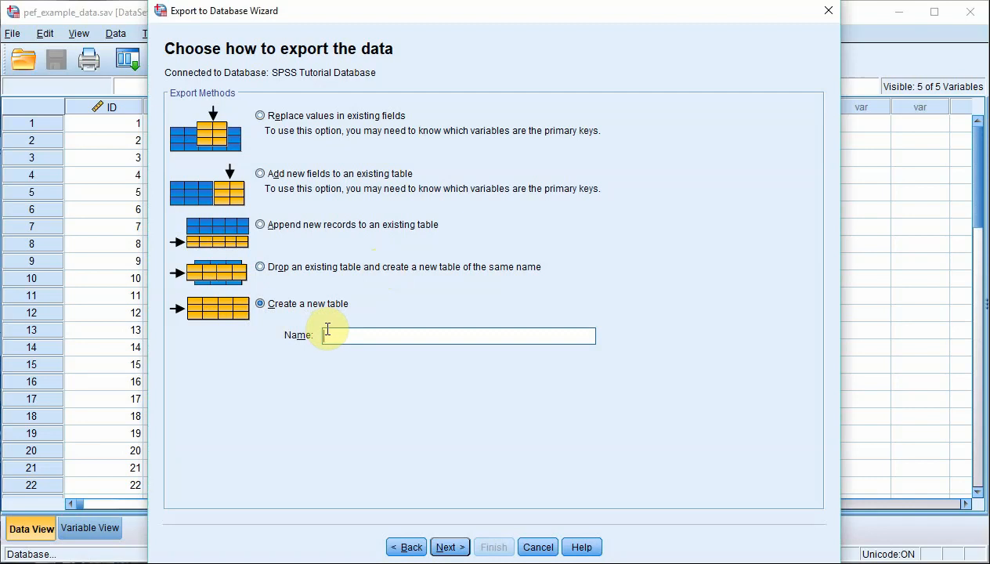
pyautogui.write('pefexample')
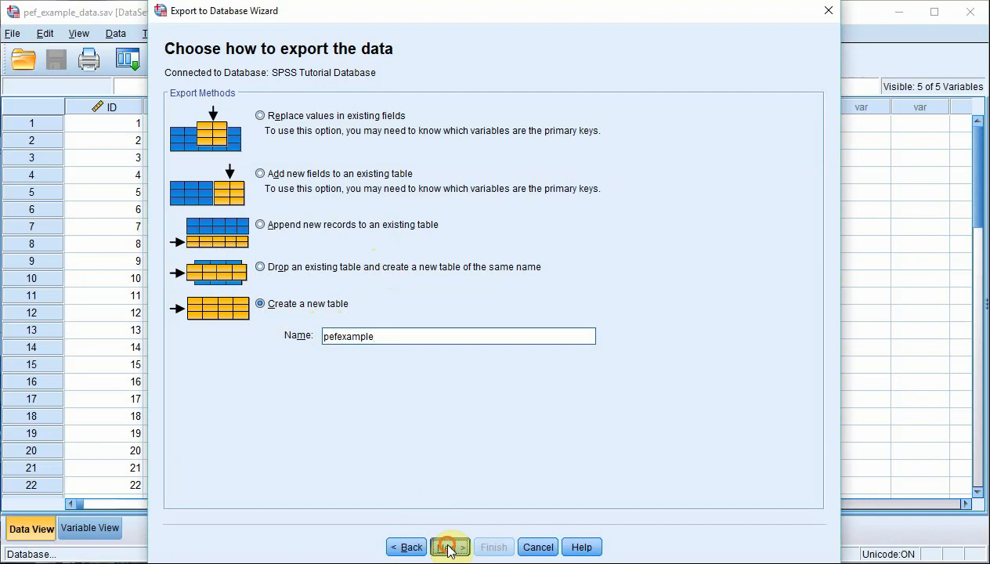
# - Queue ID, Sex, PrePEF, PostPEF and EdNumeric as fields of the pefexample table
pyautogui.click(448, 547)
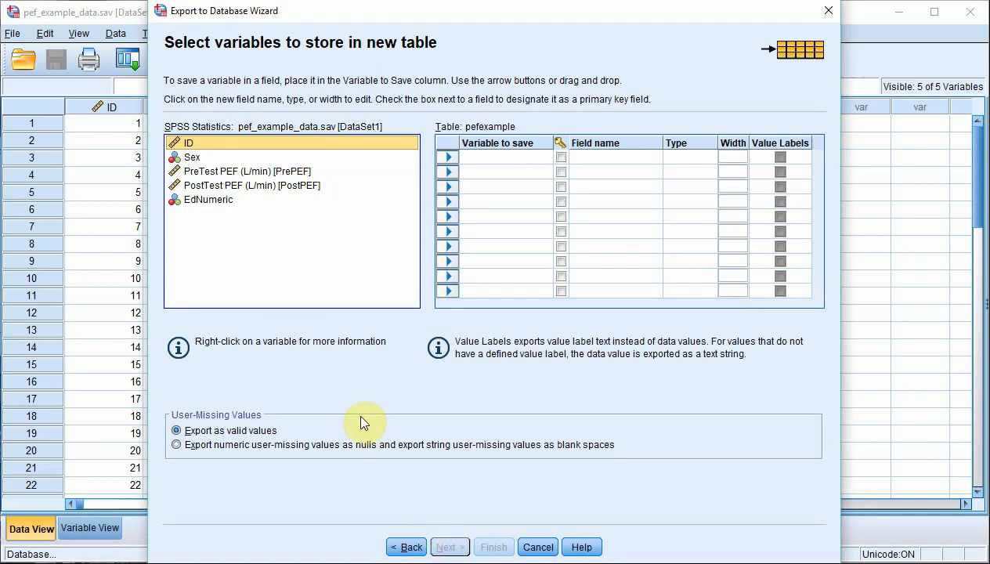
pyautogui.moveTo(305, 207)
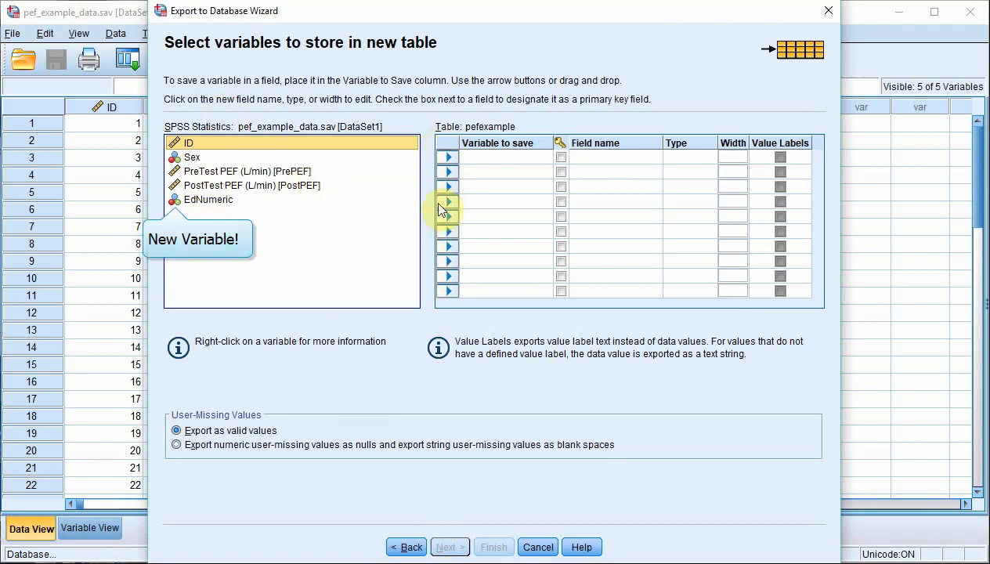
pyautogui.moveTo(379, 219)
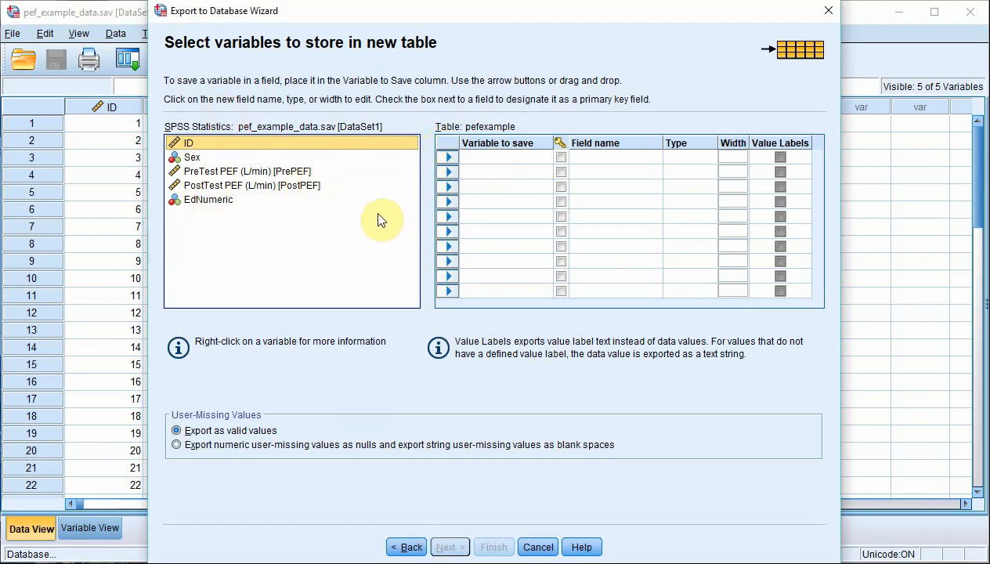
pyautogui.moveTo(448, 157)
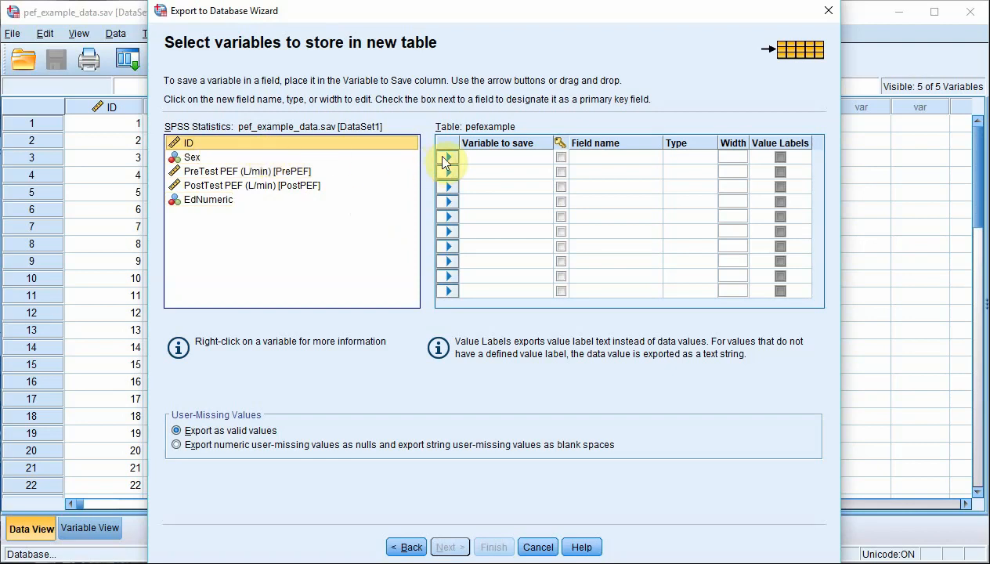
pyautogui.click(448, 157)
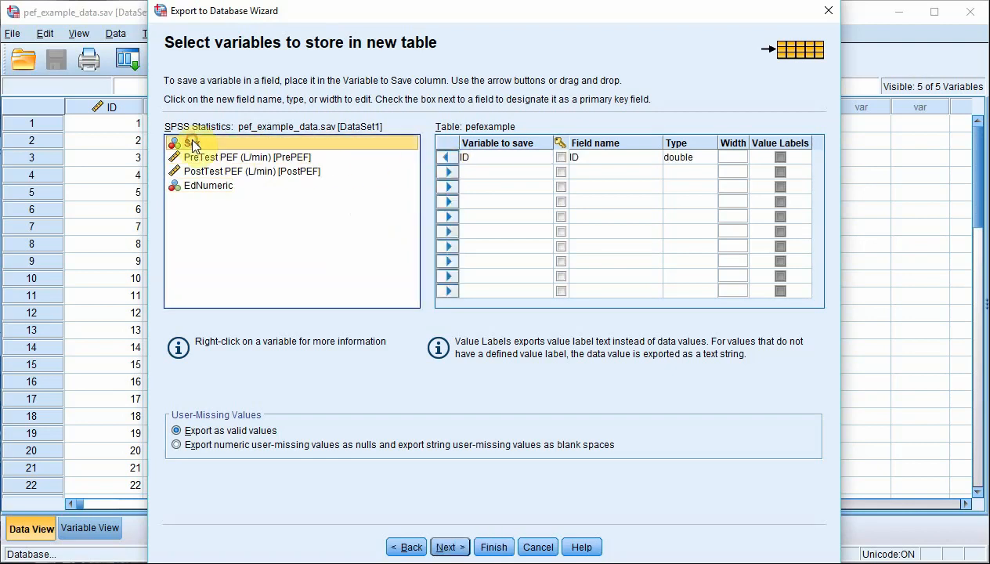
pyautogui.click(448, 171)
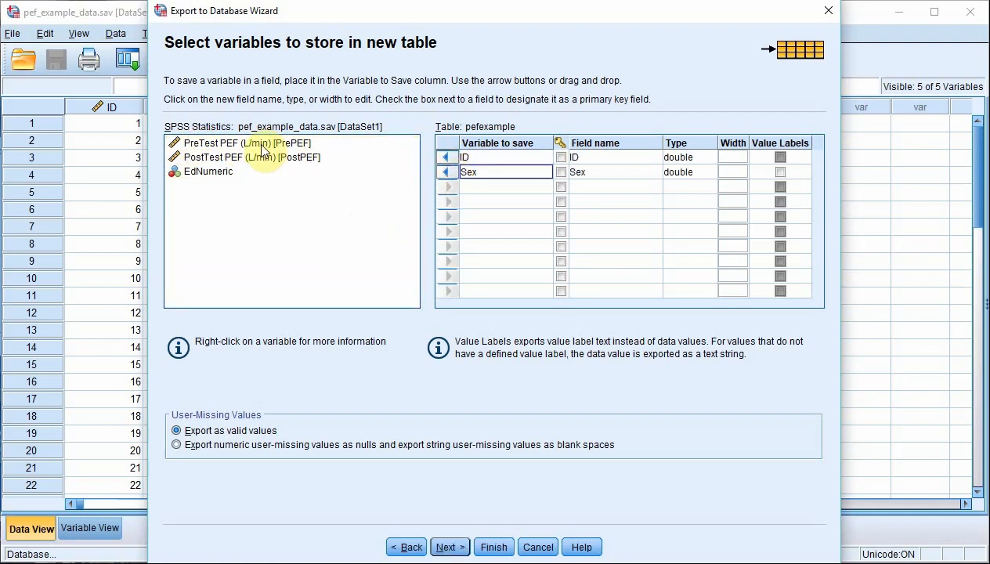
pyautogui.click(447, 186)
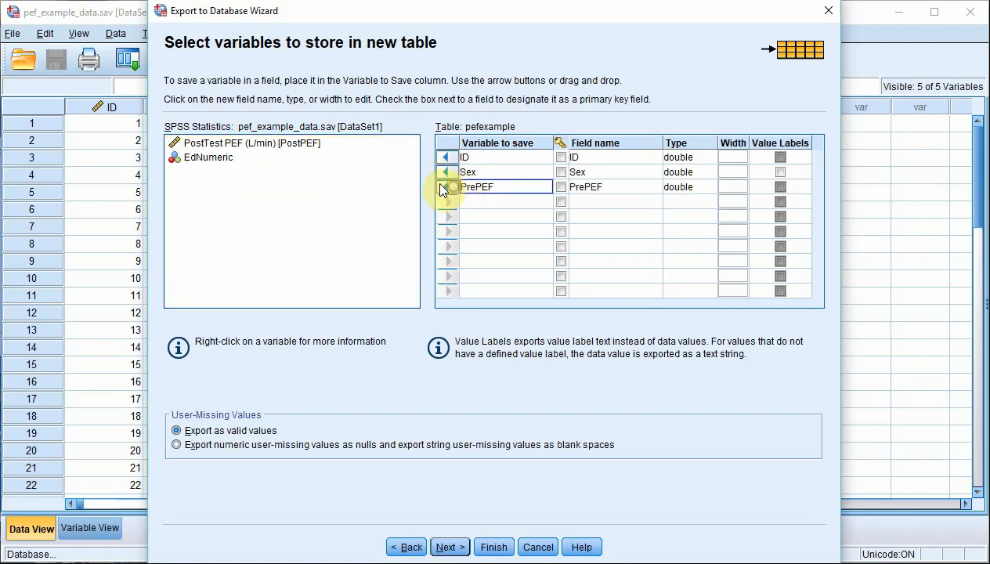
pyautogui.click(447, 186)
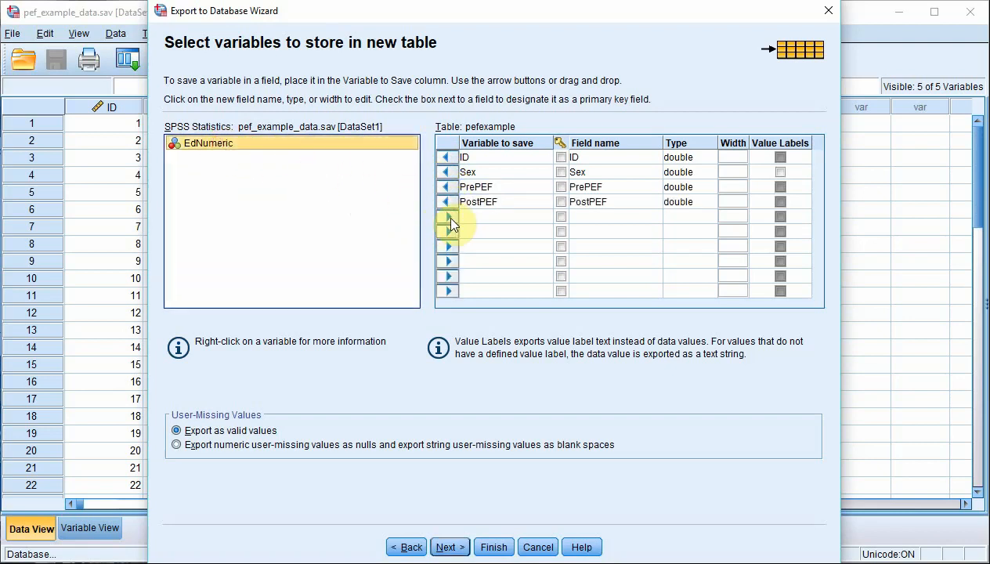
pyautogui.click(446, 216)
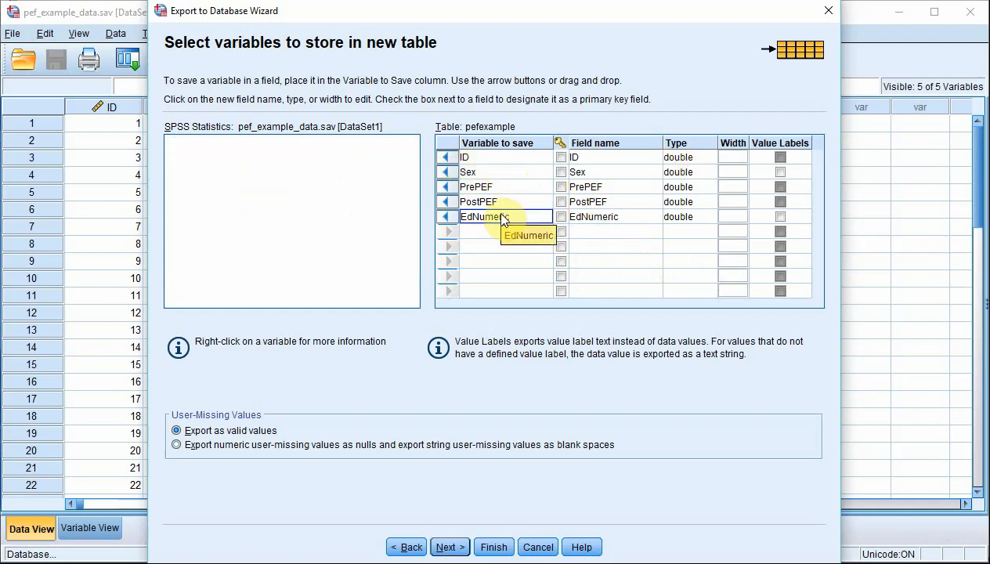
pyautogui.moveTo(702, 186)
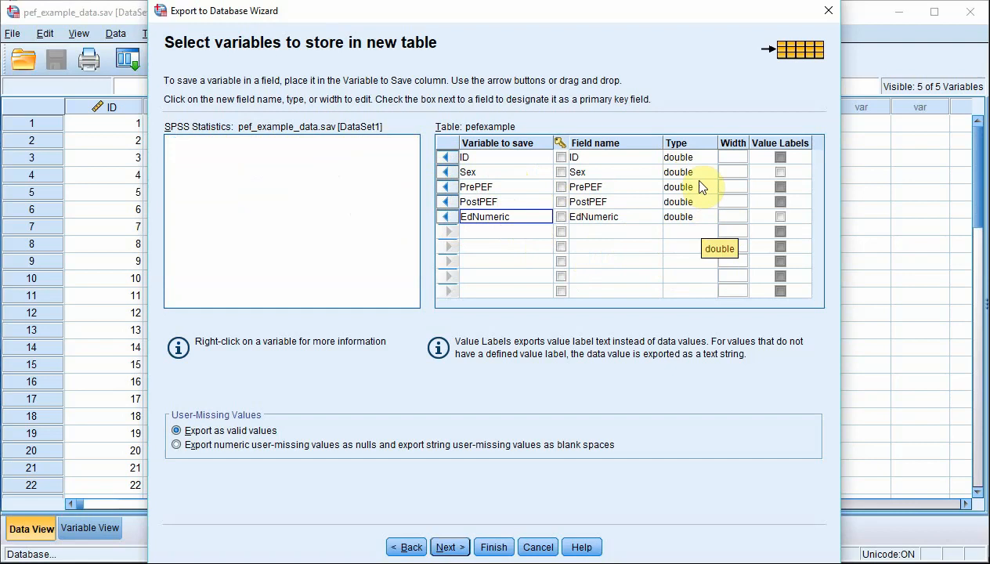
# - Set Sex and EdNumeric to varchar width 17 with value labels exported
pyautogui.click(708, 170)
pyautogui.write('varchar')
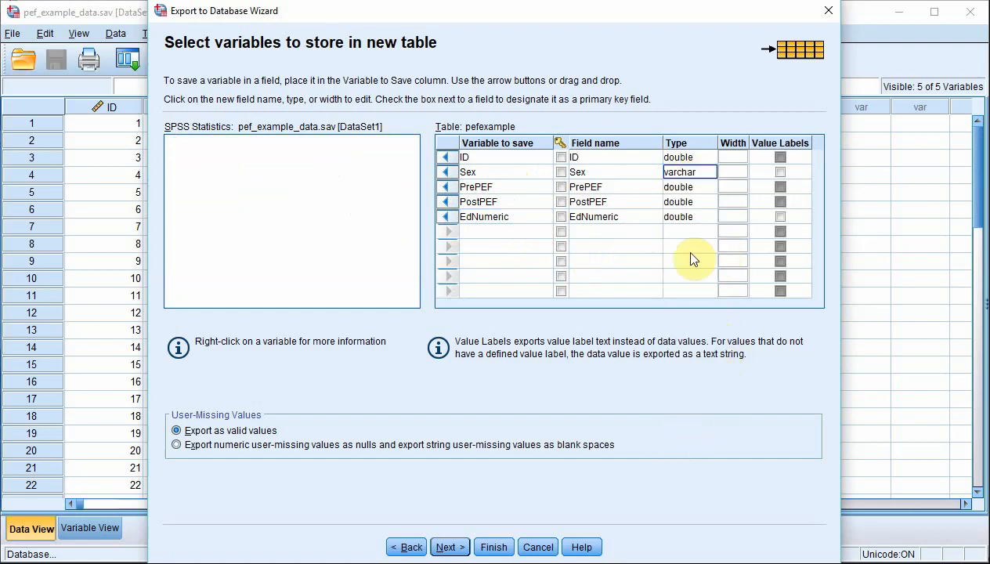
pyautogui.click(688, 216)
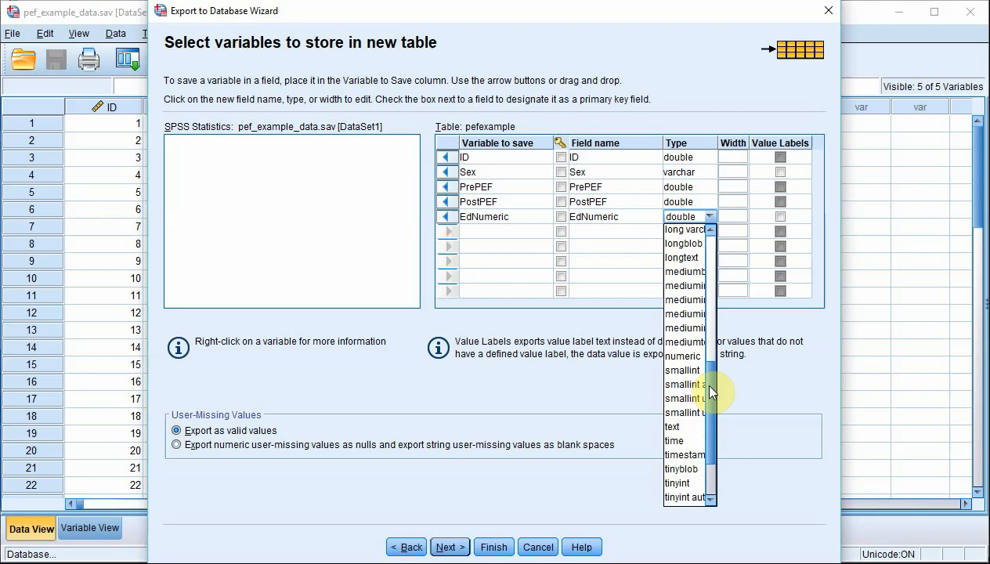
pyautogui.scroll(-3)
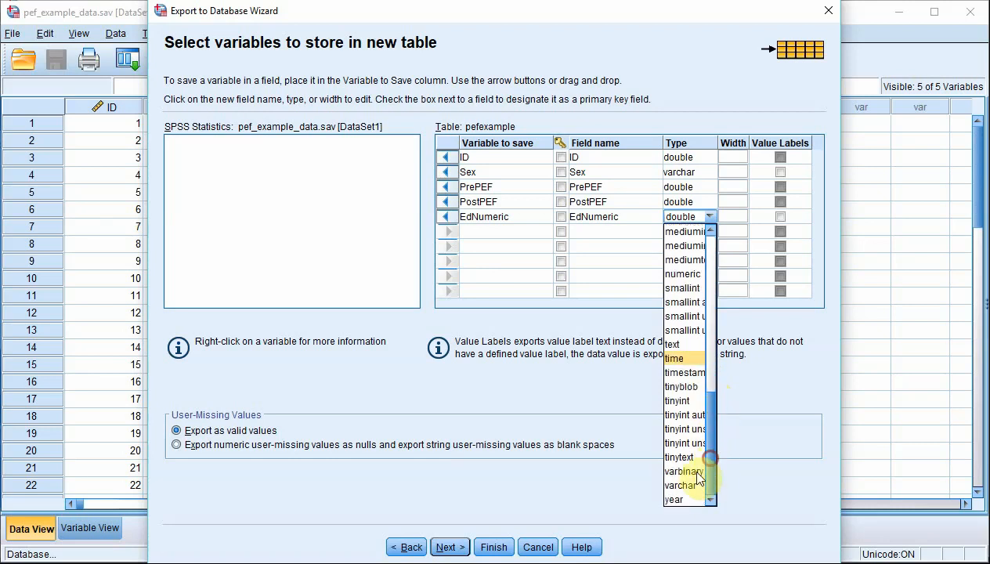
pyautogui.click(680, 471)
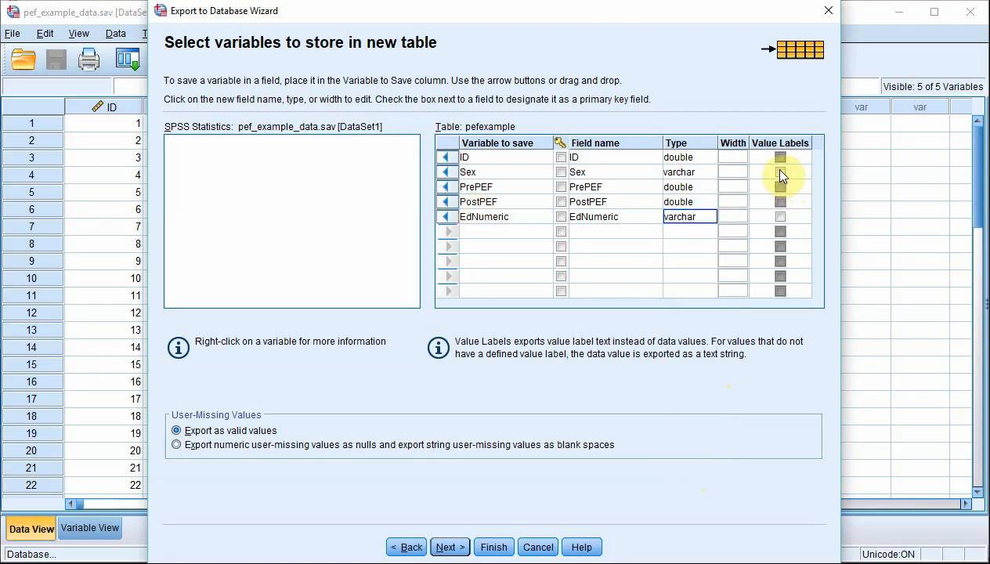
pyautogui.click(781, 170)
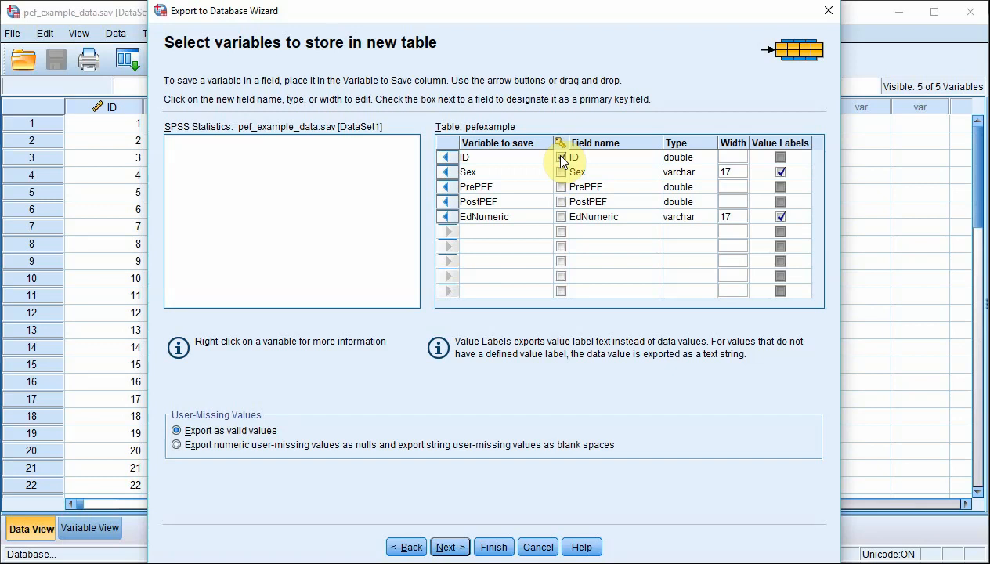
# - Make ID an int primary key and continue to the Finish summary
pyautogui.click(561, 157)
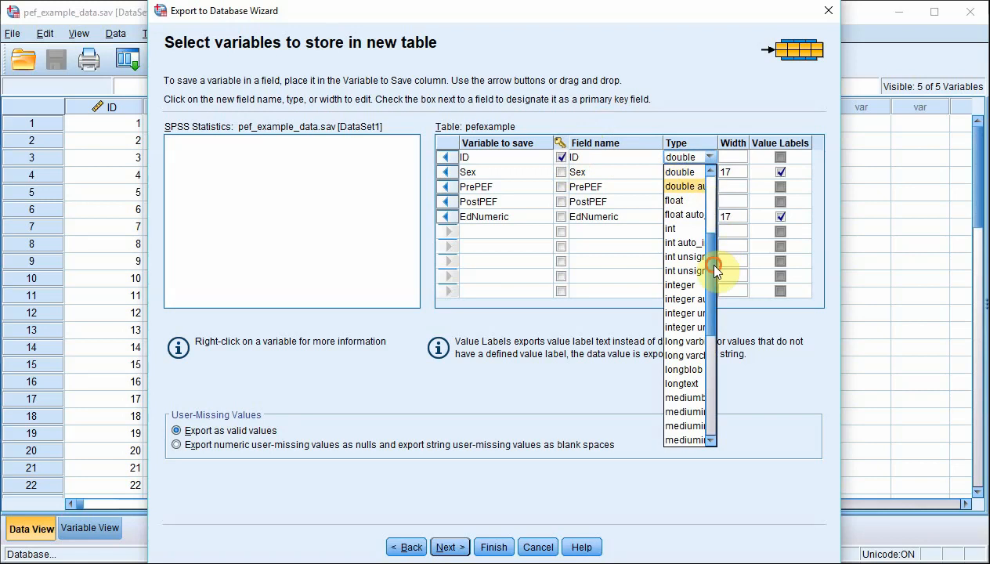
pyautogui.click(671, 228)
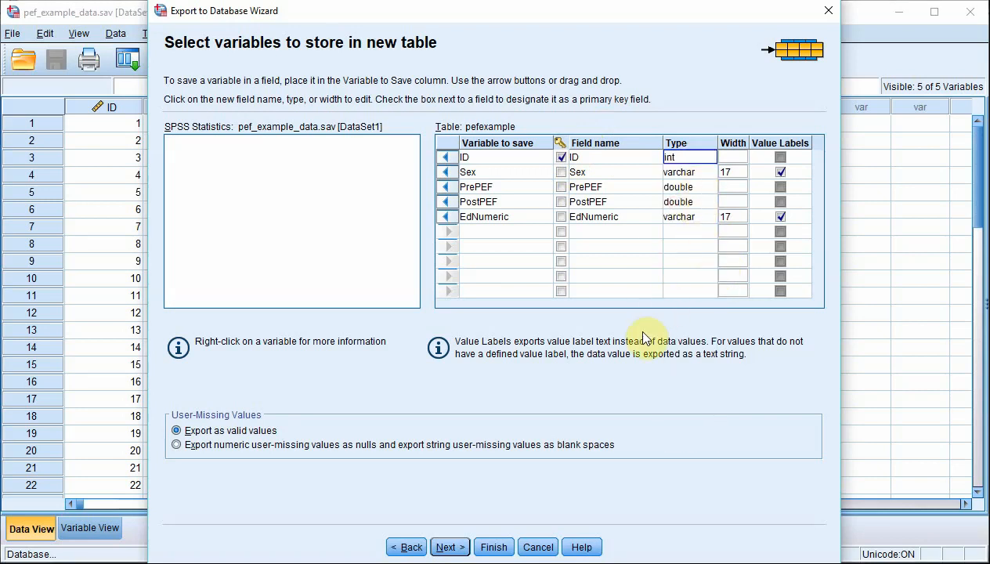
pyautogui.moveTo(613, 160)
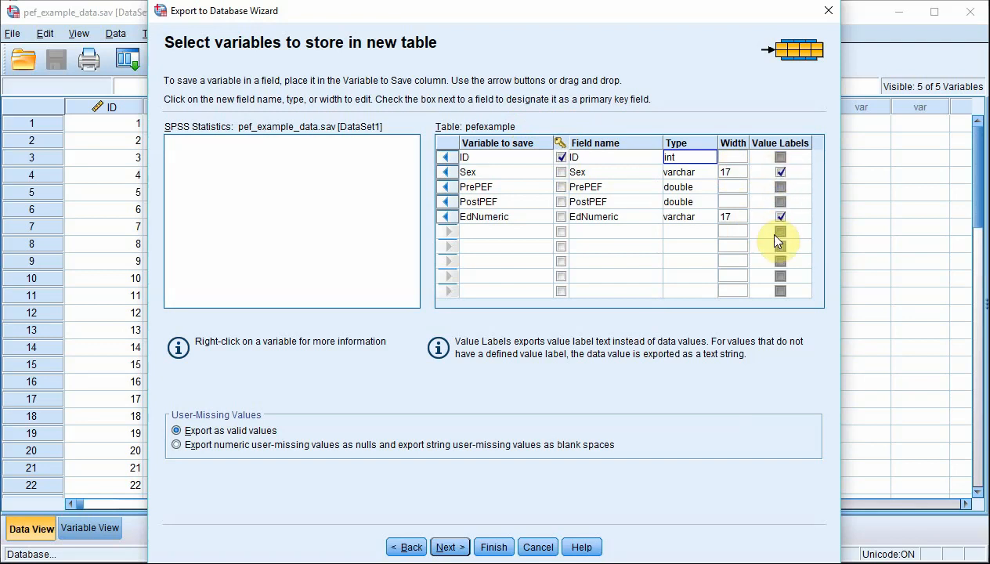
pyautogui.moveTo(499, 202)
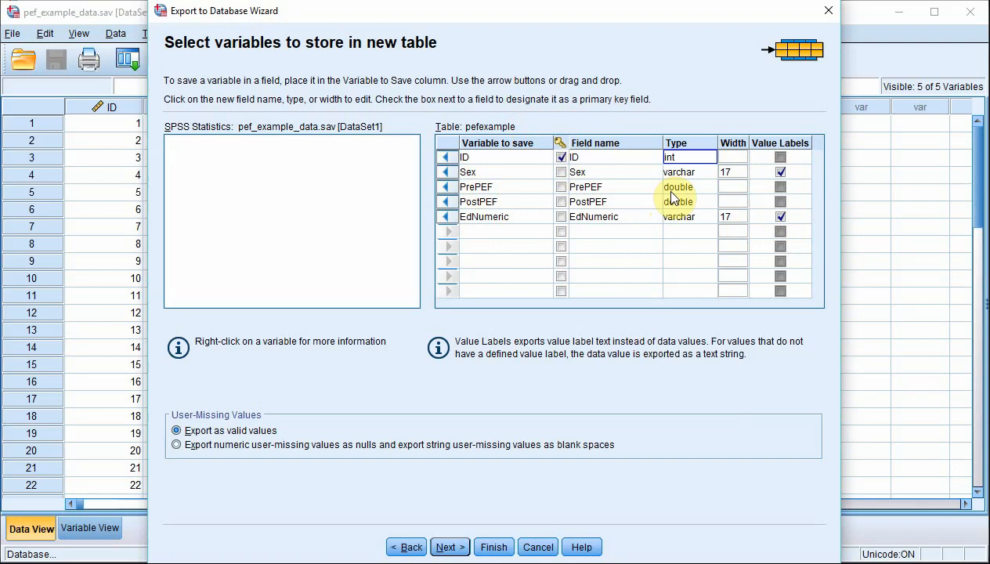
pyautogui.moveTo(473, 517)
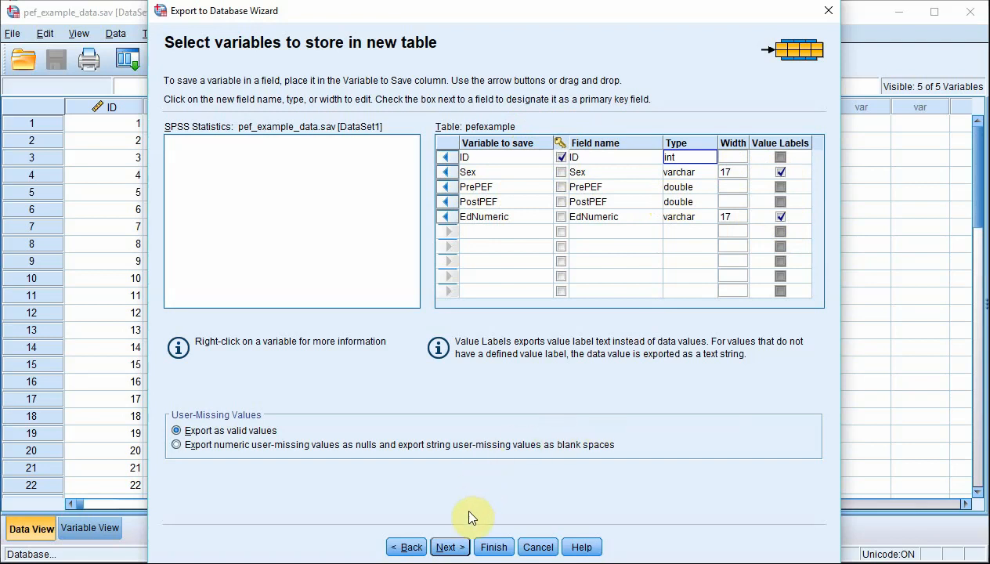
pyautogui.click(448, 547)
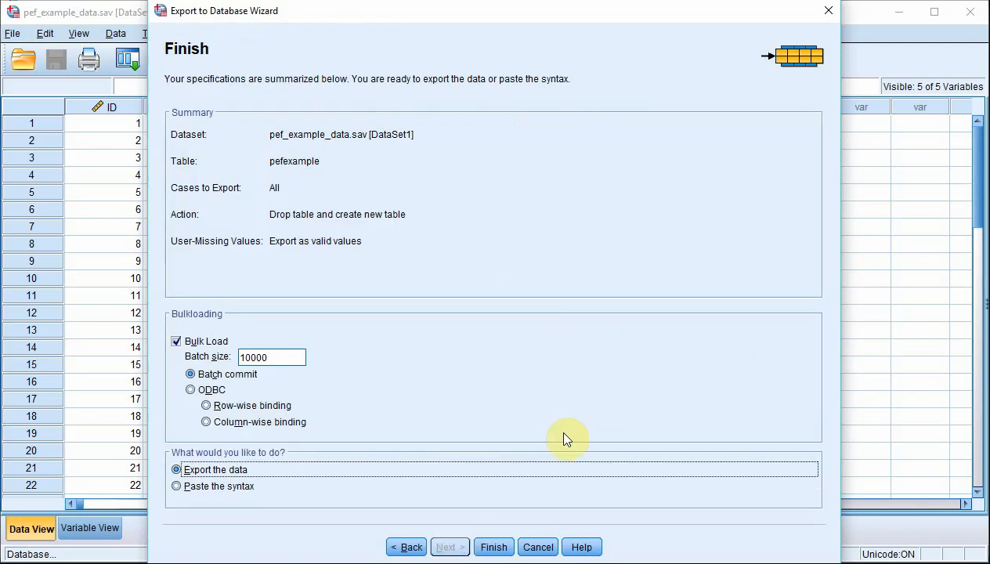
pyautogui.moveTo(239, 138)
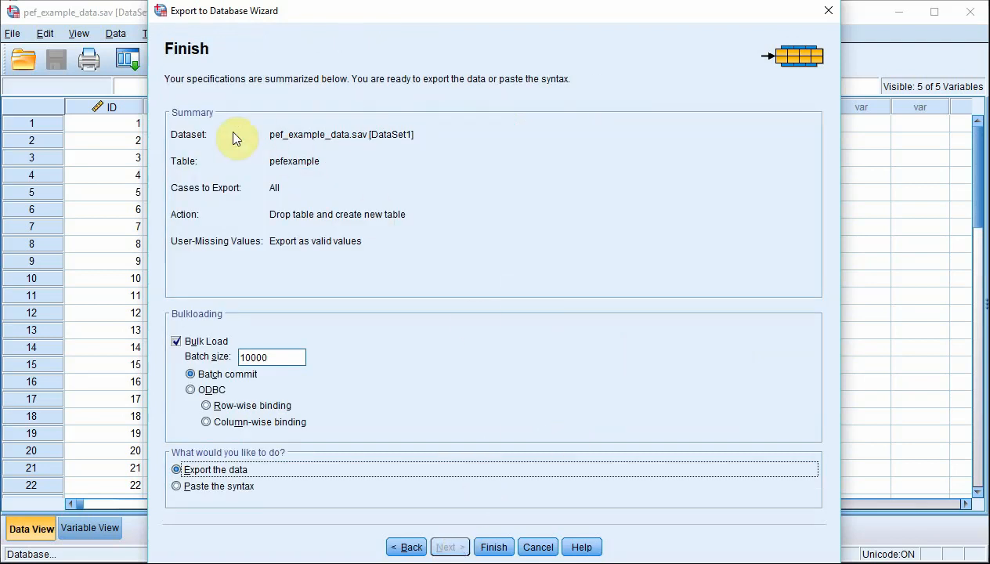
pyautogui.moveTo(312, 171)
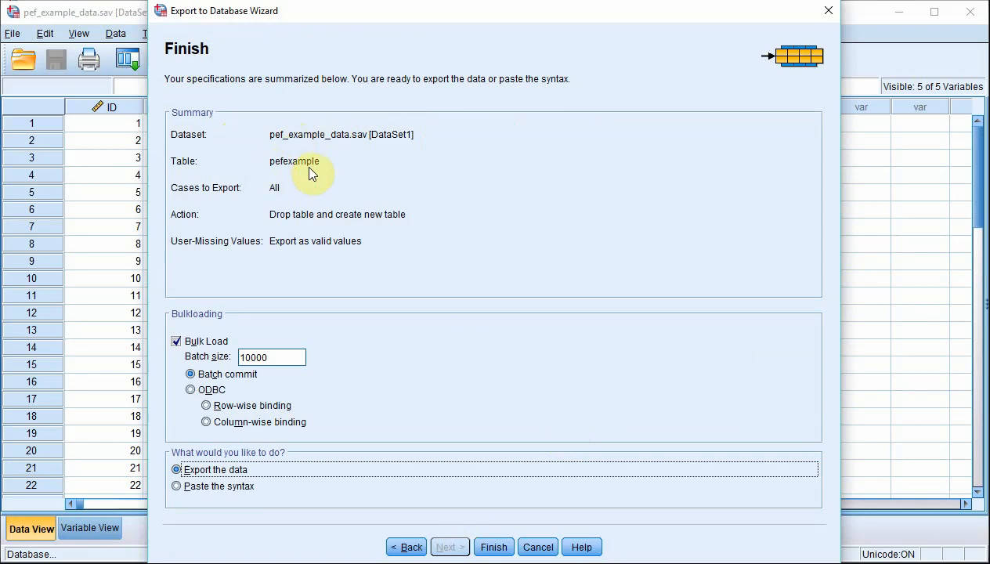
pyautogui.moveTo(273, 196)
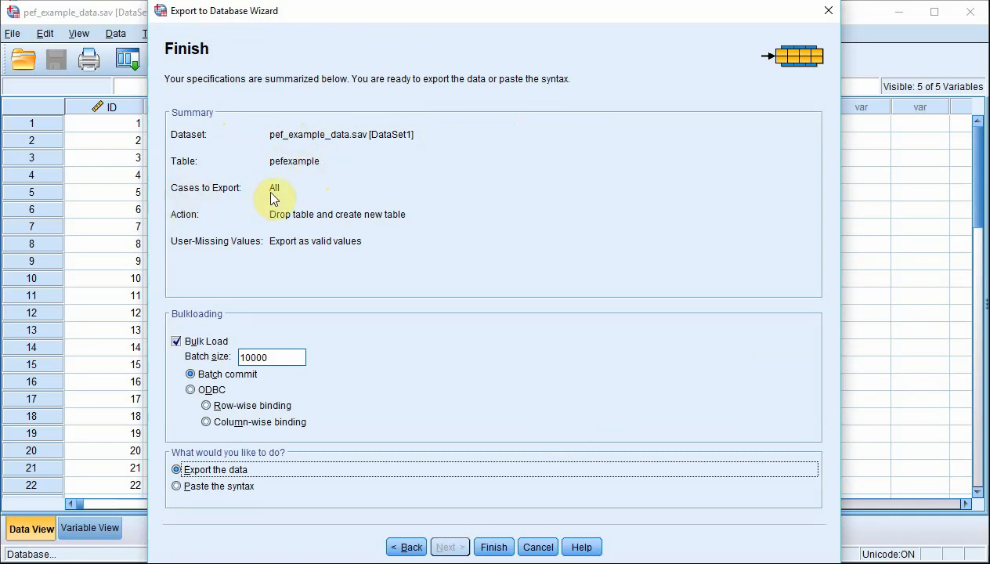
pyautogui.moveTo(398, 226)
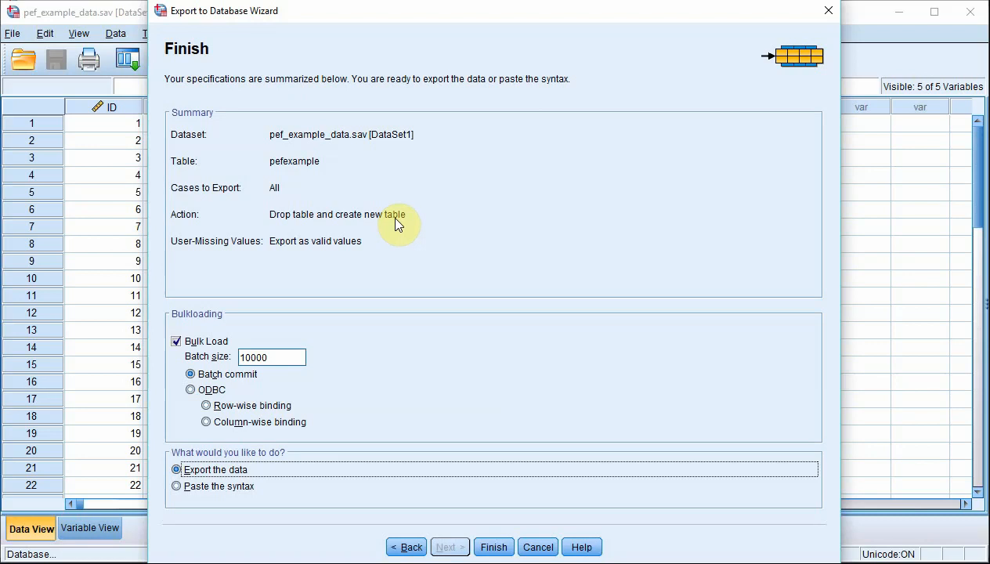
pyautogui.moveTo(502, 540)
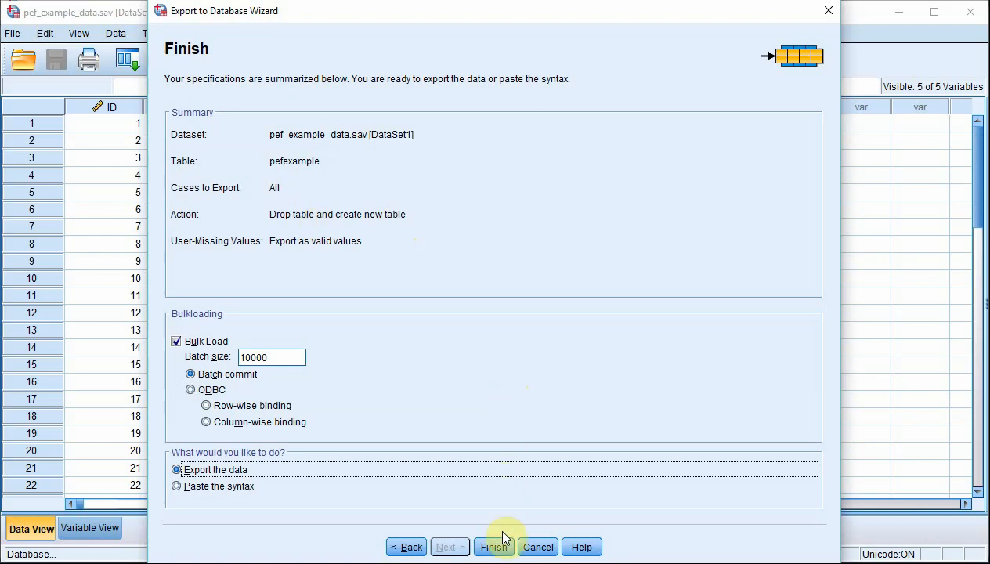
# - Finish the wizard to export the data into the pefexample table
pyautogui.click(492, 546)
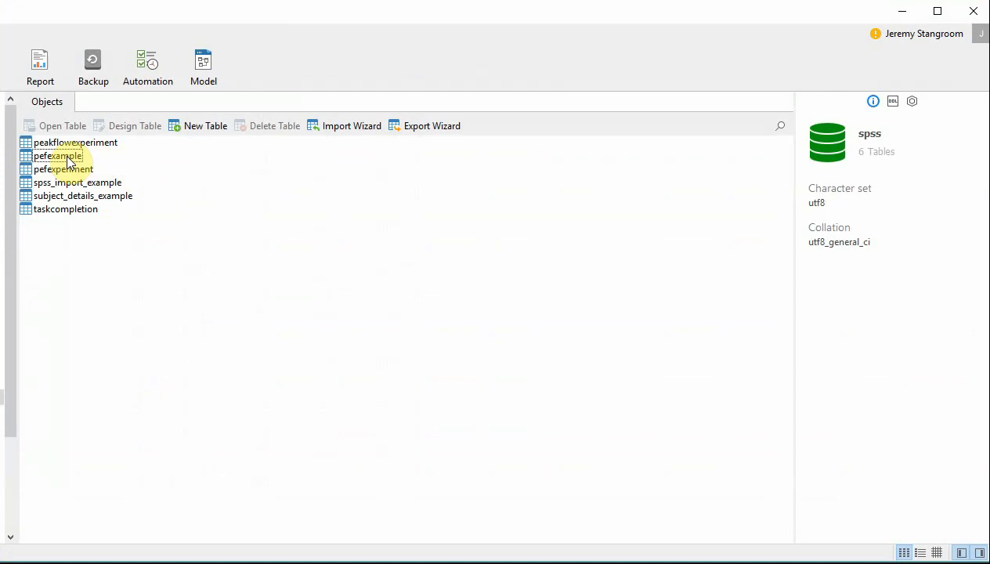
# - Show the pefexample table's details in Navicat (41 rows, InnoDB)
pyautogui.click(56, 157)
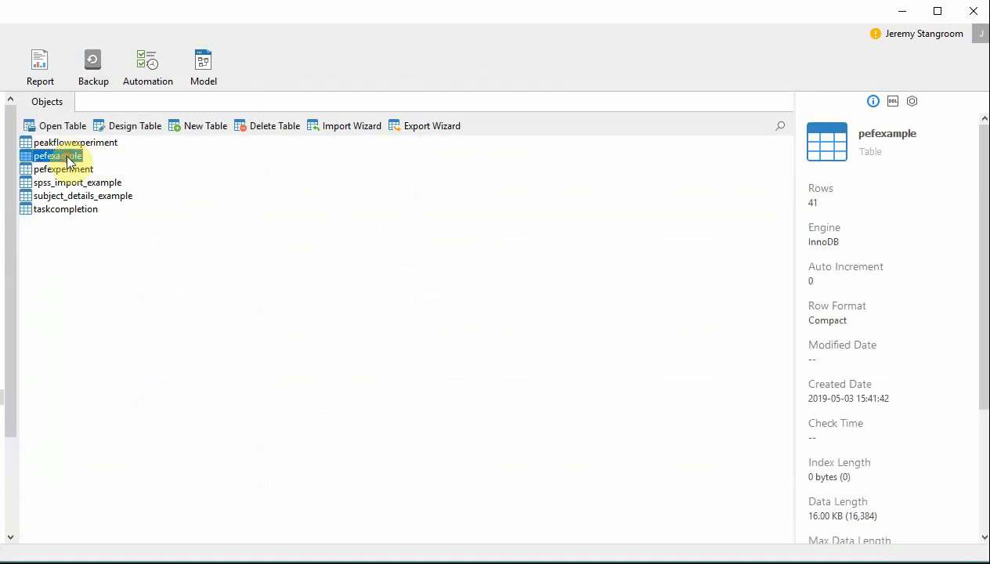
# - View pefexample's 41 records with Sex and EdNumeric as text labels, selecting record 7
pyautogui.doubleClick(50, 156)
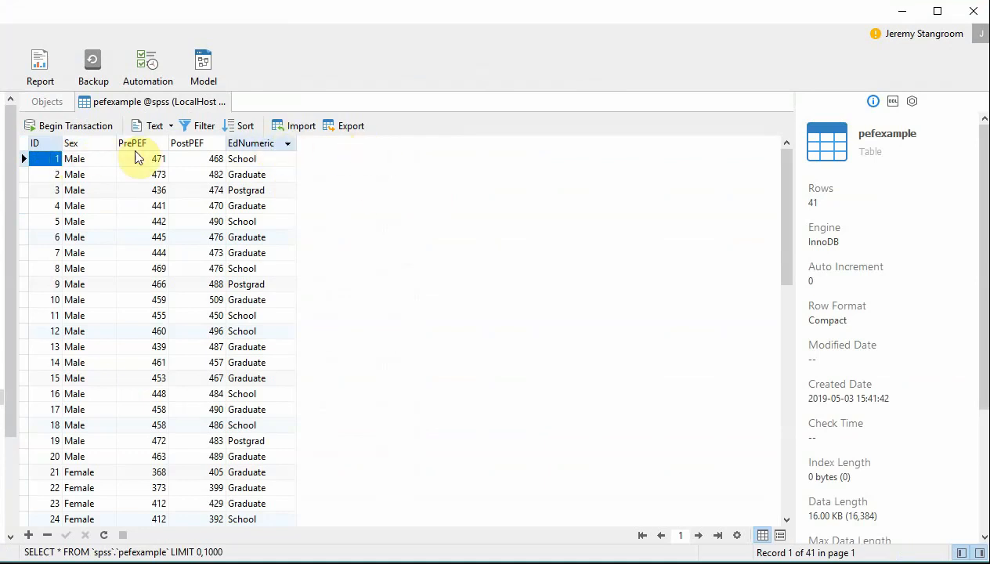
pyautogui.moveTo(145, 241)
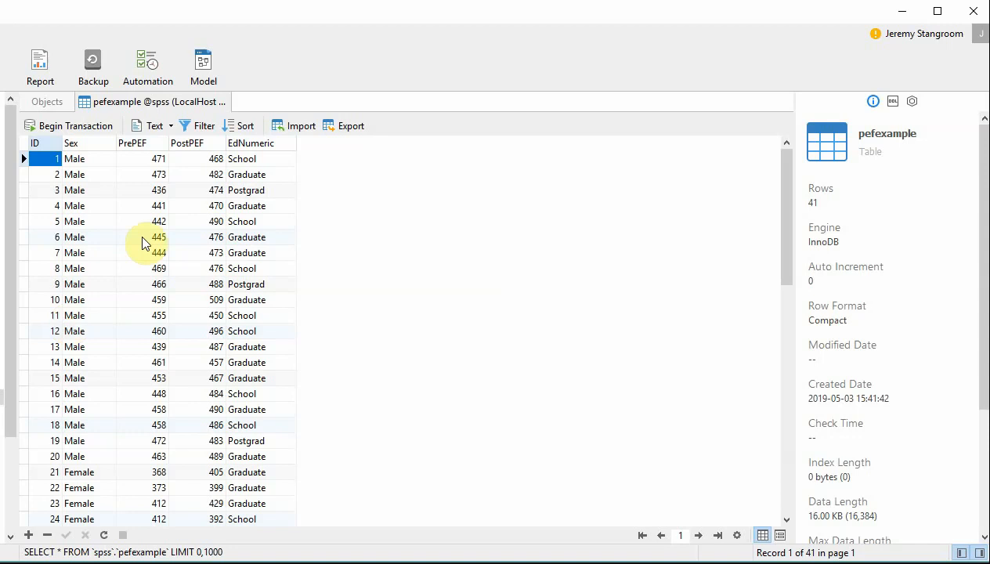
pyautogui.moveTo(369, 301)
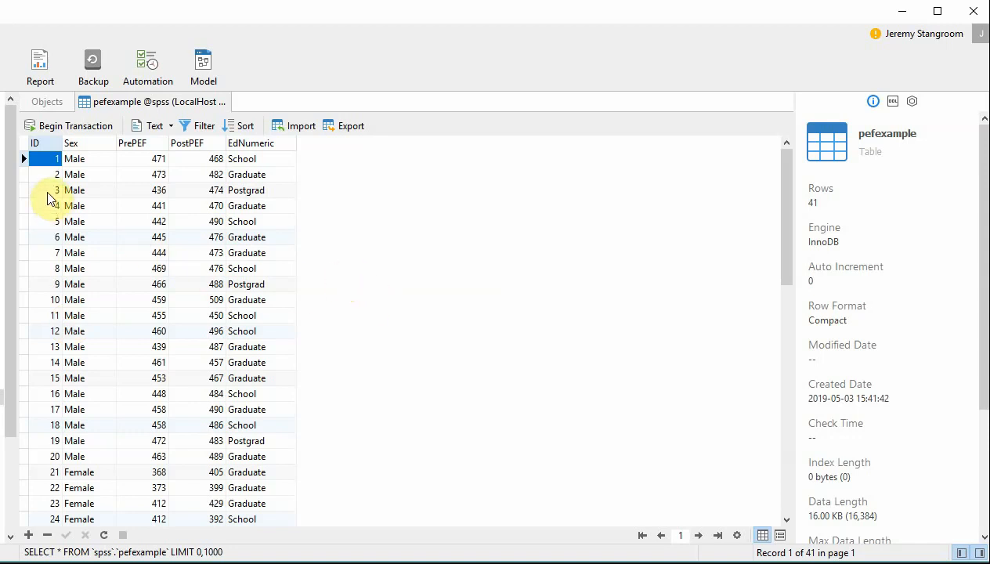
pyautogui.click(57, 253)
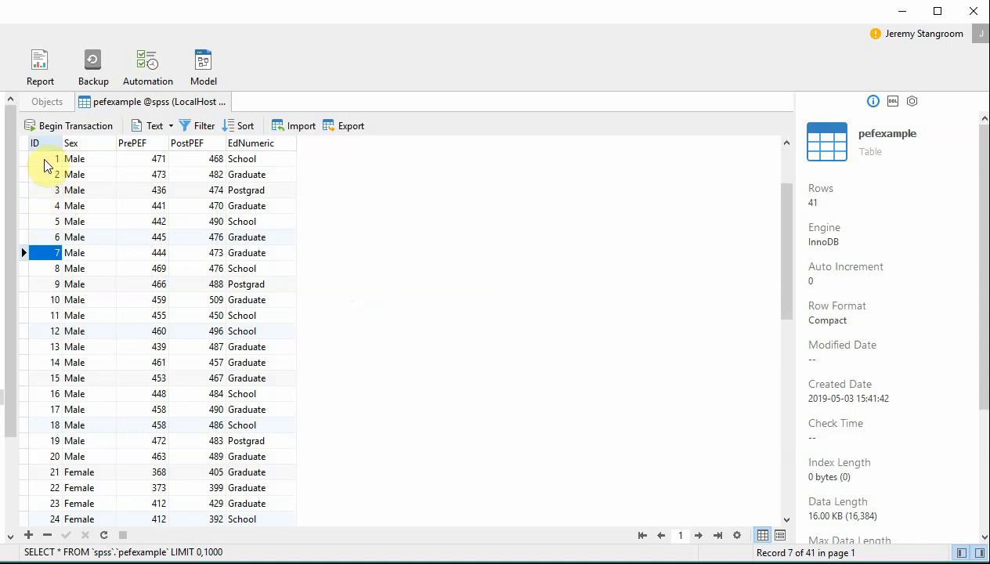
pyautogui.moveTo(447, 318)
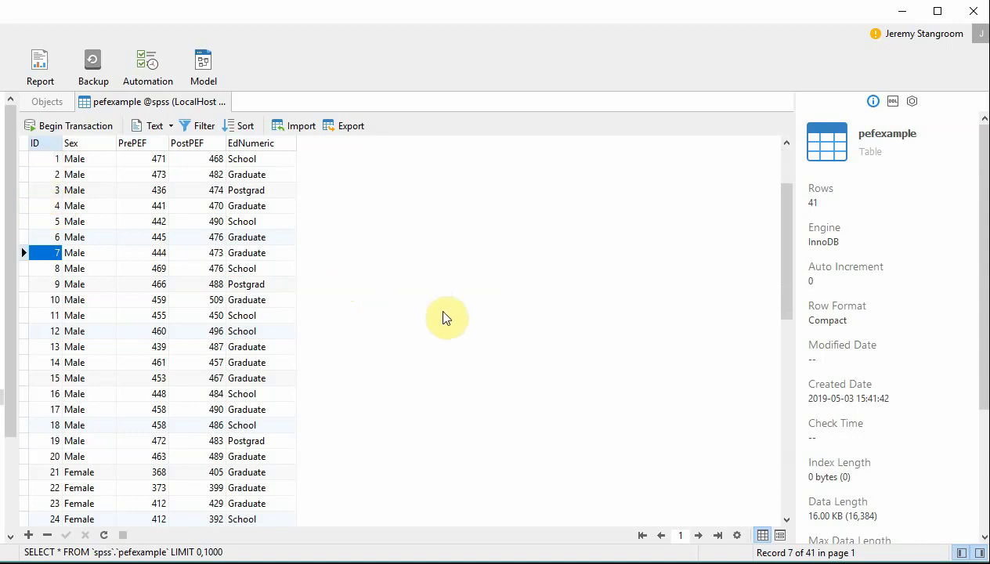